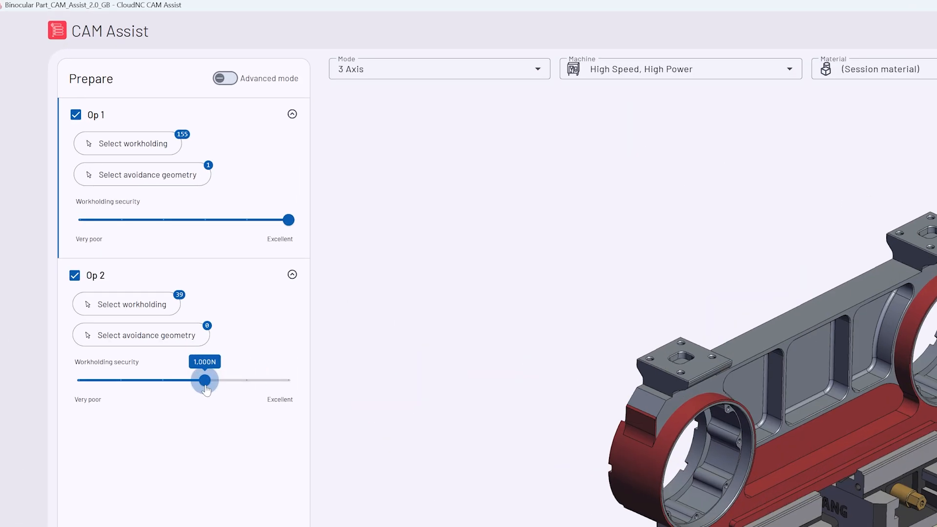
Step: Lower Op 2 workholding security to about 1,000N, leaving Op 1 at Excellent
{"action": "left_click", "coordinate": [225, 78]}
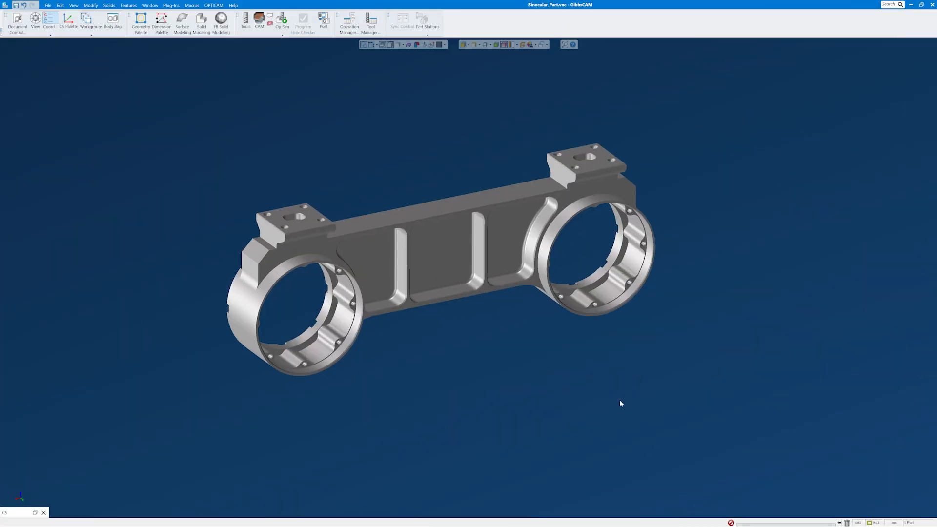
Step: Set roughing to leave 0.3 mm axial and 0.1 mm radial stock
{"action": "scroll", "scroll_direction": "up", "scroll_amount": 3}
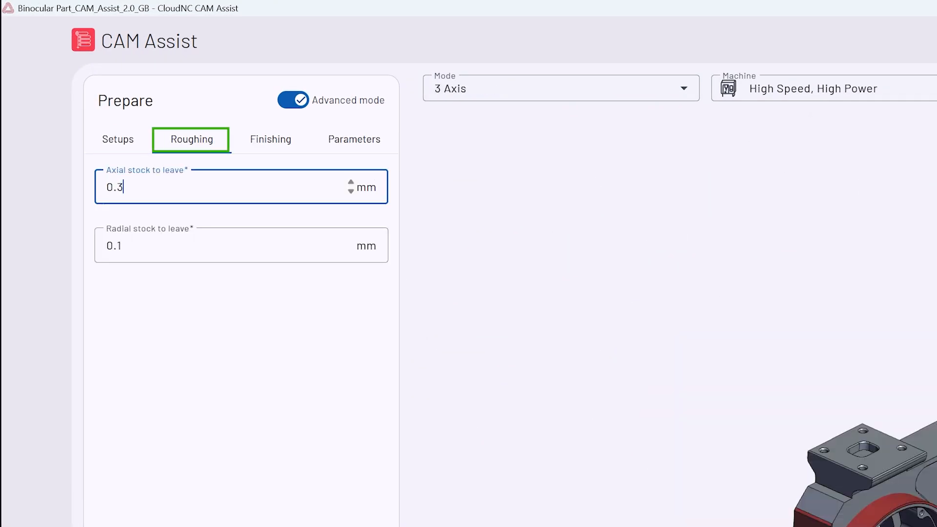
{"action": "left_click", "coordinate": [354, 139]}
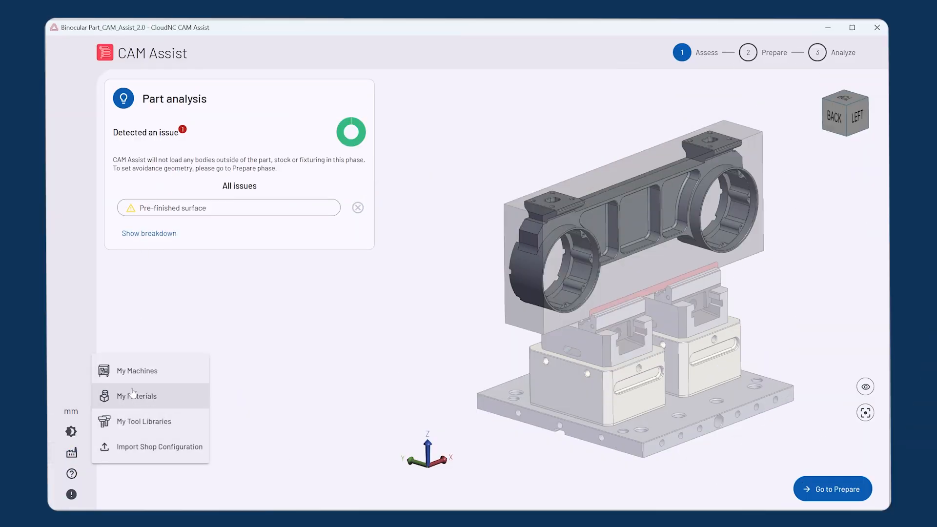
Step: Select the High Speed, High Power machine, Generic Aluminium alloy and Built-in v1 (metric) tools
{"action": "left_click", "coordinate": [136, 370]}
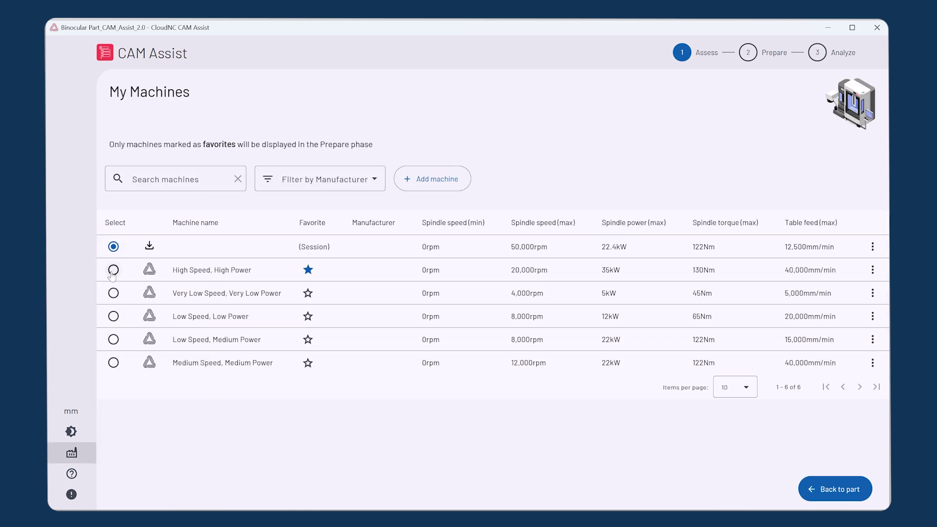
{"action": "left_click", "coordinate": [71, 452]}
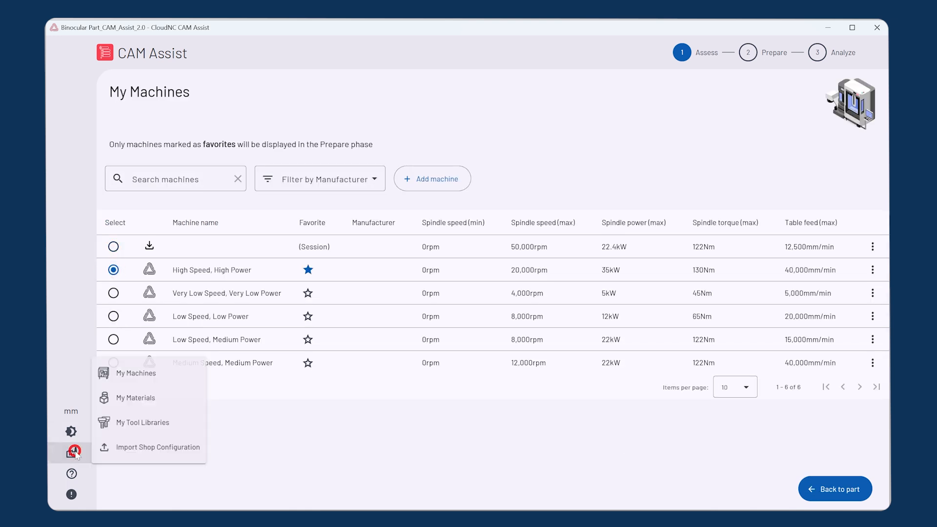
{"action": "left_click", "coordinate": [136, 397]}
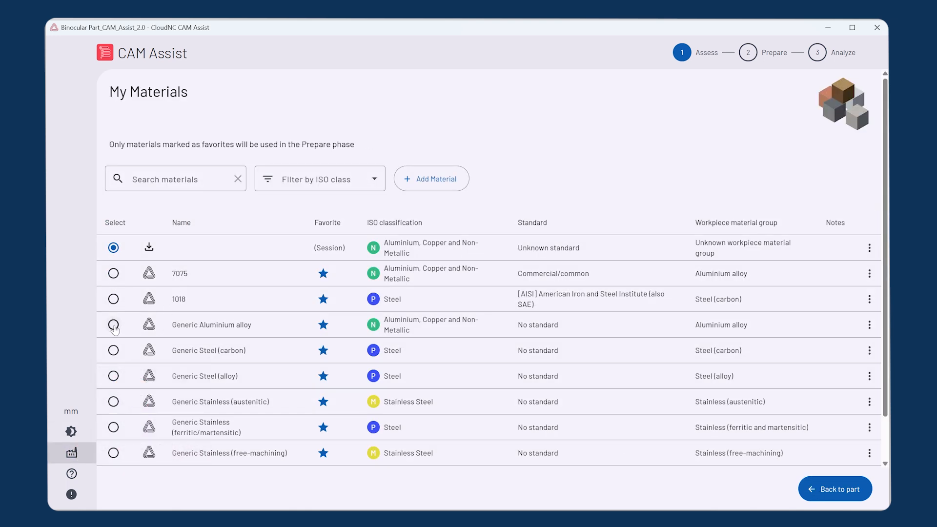
{"action": "left_click", "coordinate": [70, 452]}
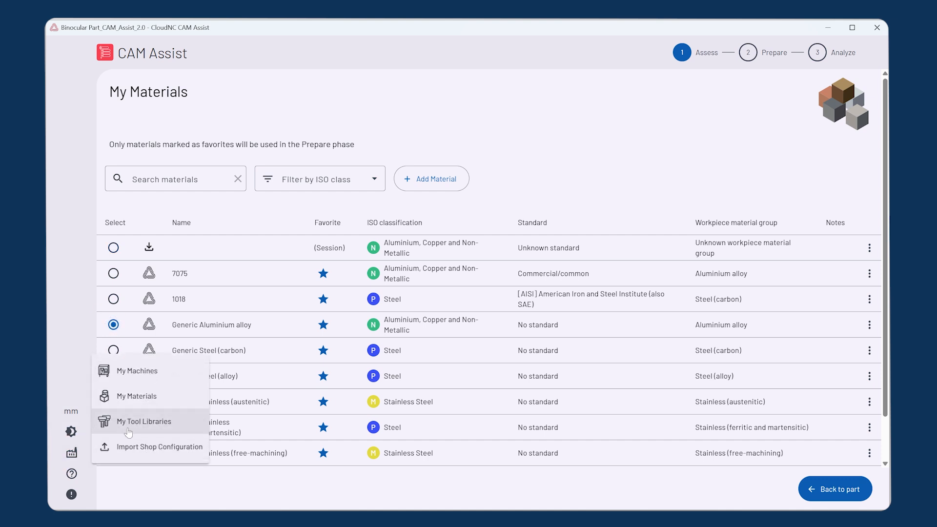
{"action": "left_click", "coordinate": [143, 421]}
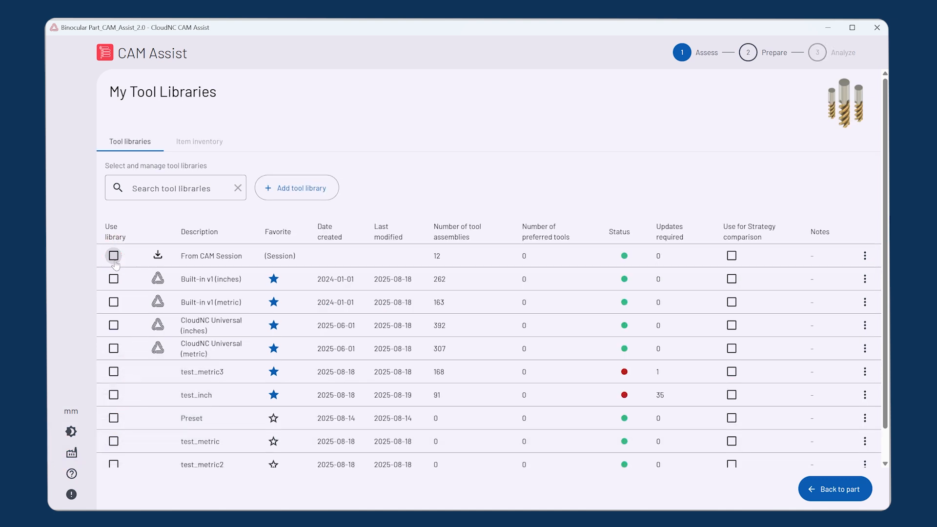
{"action": "left_click", "coordinate": [114, 301]}
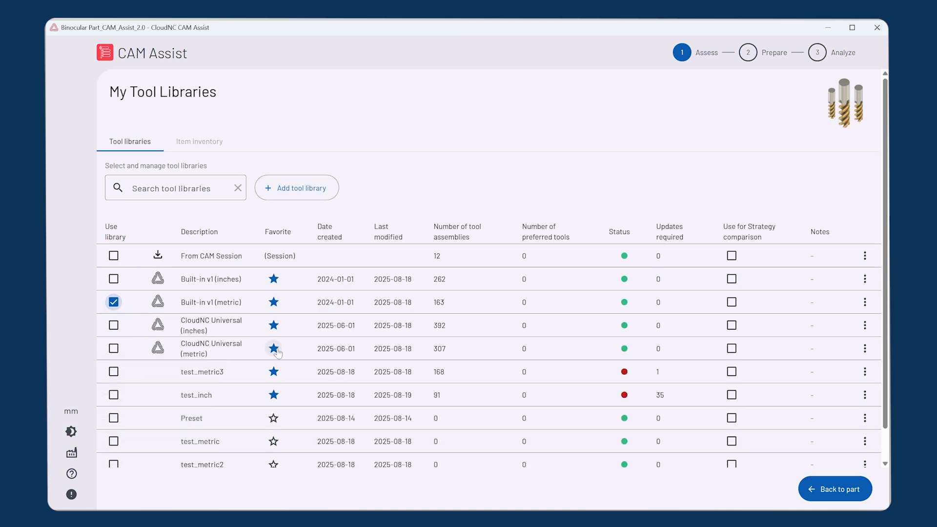
Step: Add CloudNC Universal (metric) to comparison, import shop configuration, and extrude stock to clear the issue
{"action": "left_click", "coordinate": [730, 348]}
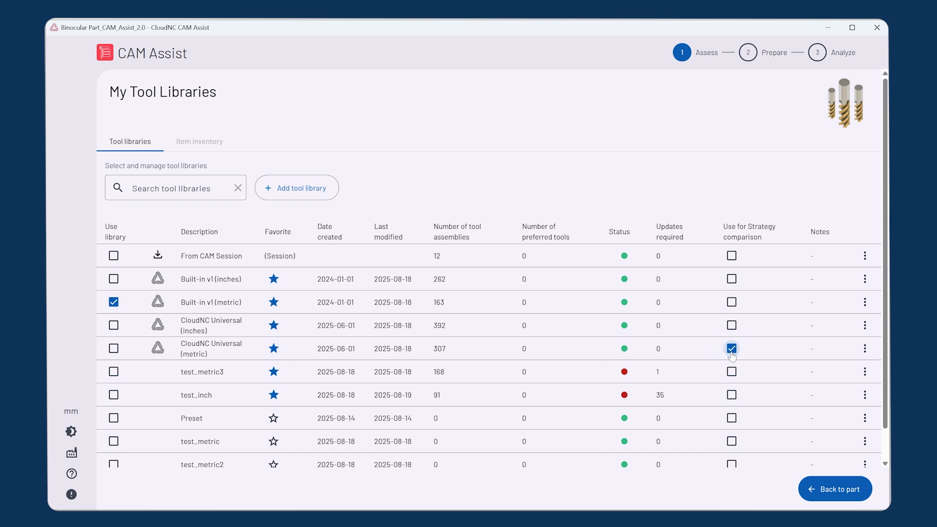
{"action": "left_click", "coordinate": [72, 452]}
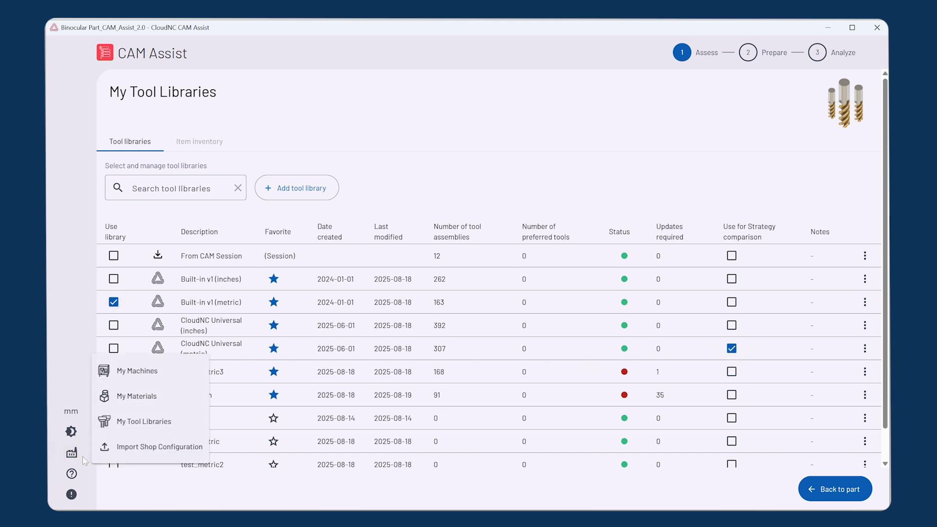
{"action": "left_click", "coordinate": [159, 447]}
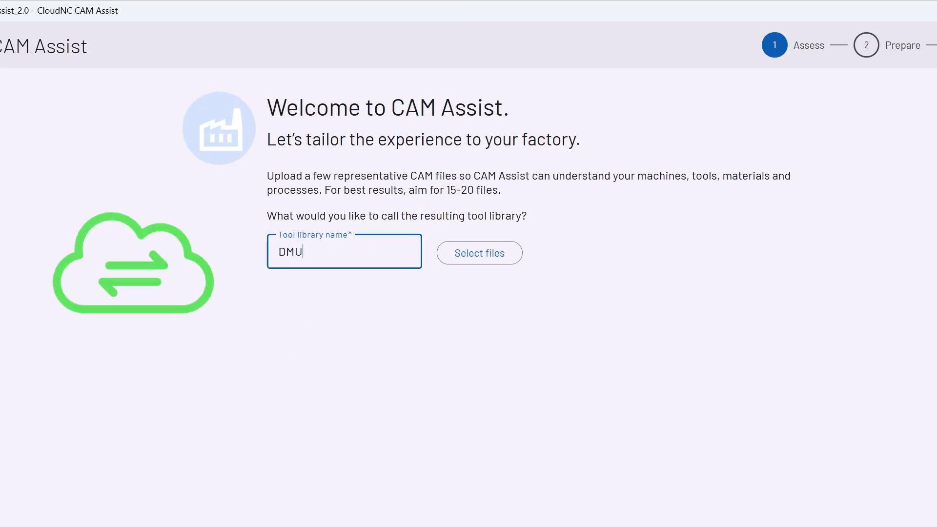
{"action": "left_click", "coordinate": [479, 253]}
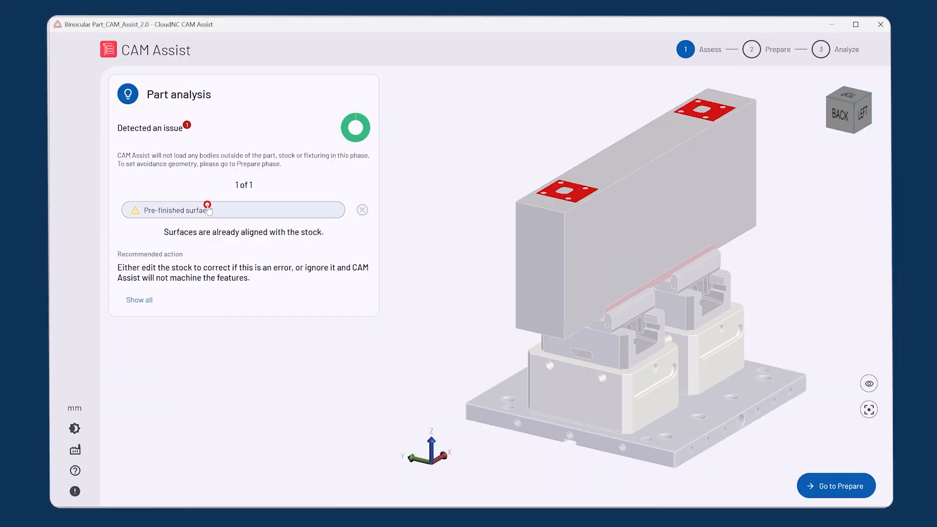
{"action": "mouse_move", "coordinate": [595, 226]}
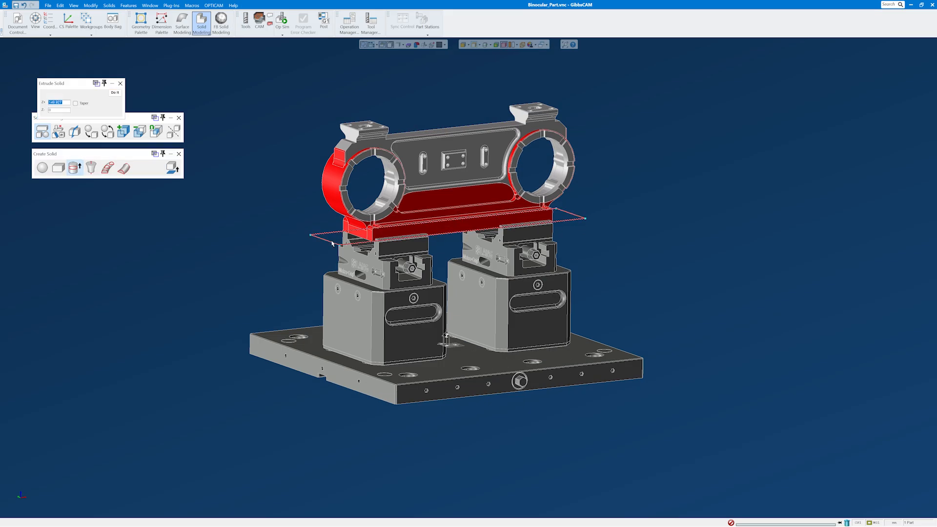
{"action": "left_click", "coordinate": [114, 93]}
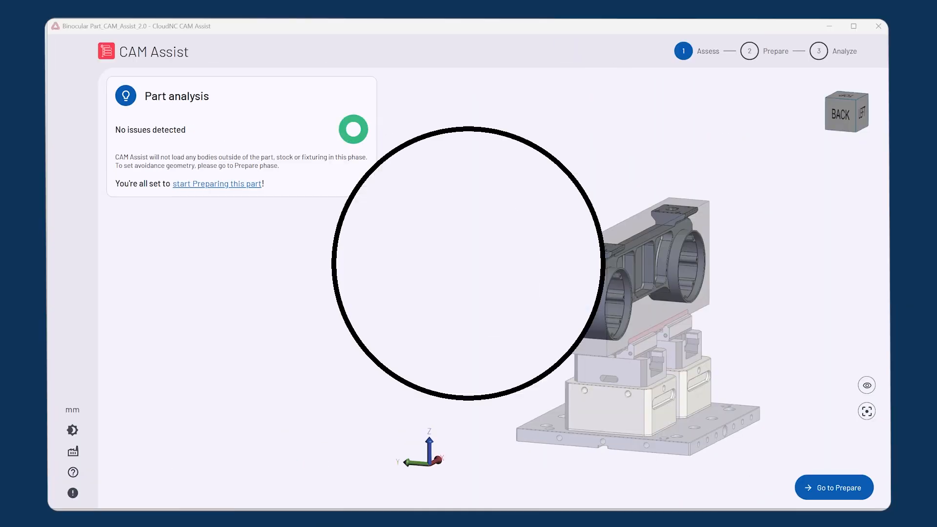
Step: Move to preparation and enable Advanced Freeform finishing
{"action": "left_click", "coordinate": [833, 487]}
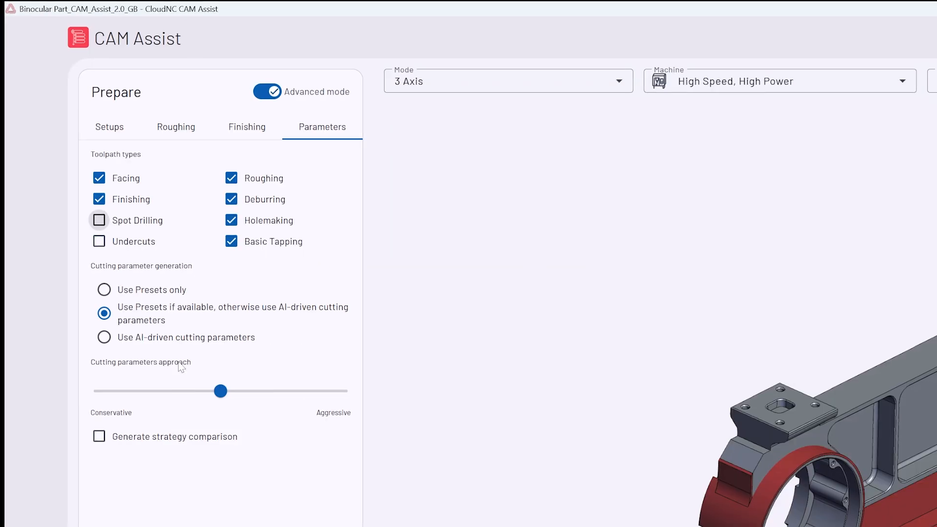
{"action": "left_click", "coordinate": [247, 127]}
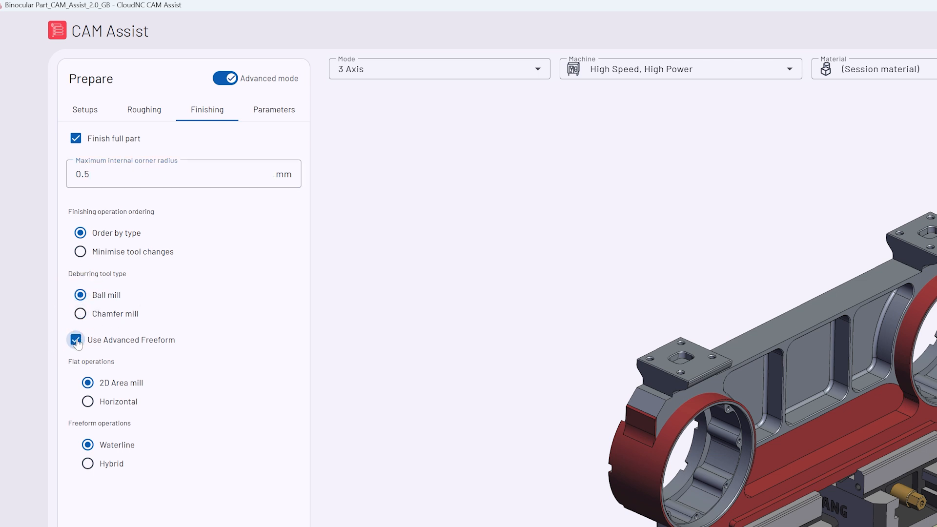
{"action": "left_click", "coordinate": [273, 110]}
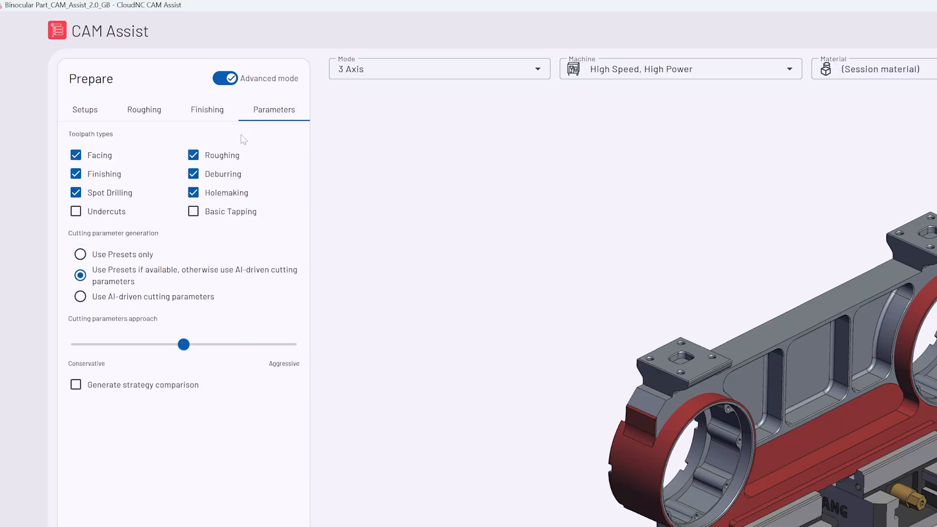
Step: Enable Basic Tapping, disable Spot Drilling, use AI-fallback presets, and generate a strategy comparison
{"action": "left_click", "coordinate": [193, 211]}
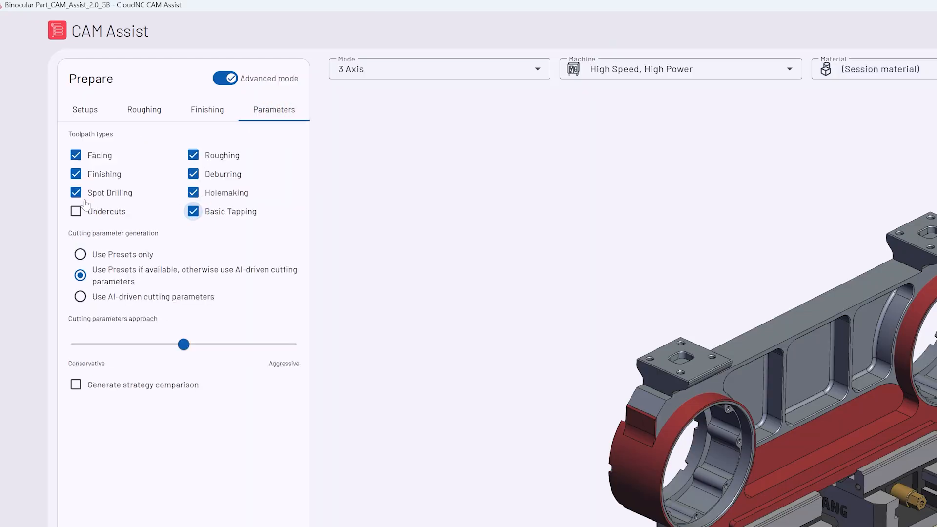
{"action": "left_click", "coordinate": [80, 253]}
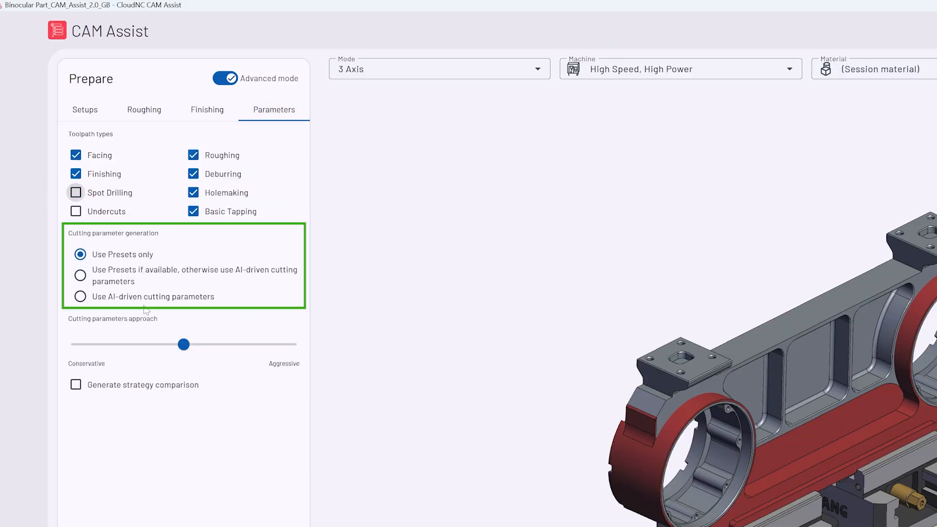
{"action": "left_click", "coordinate": [80, 297]}
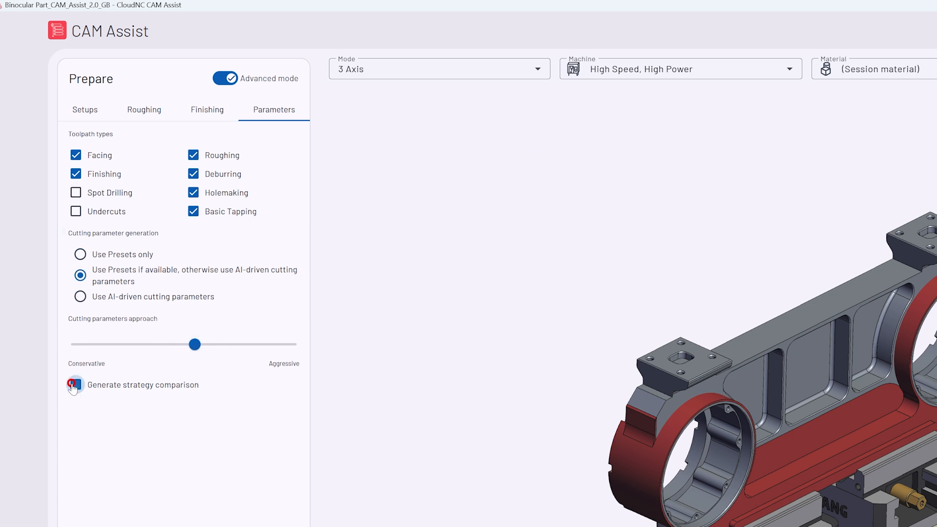
{"action": "left_click", "coordinate": [74, 385]}
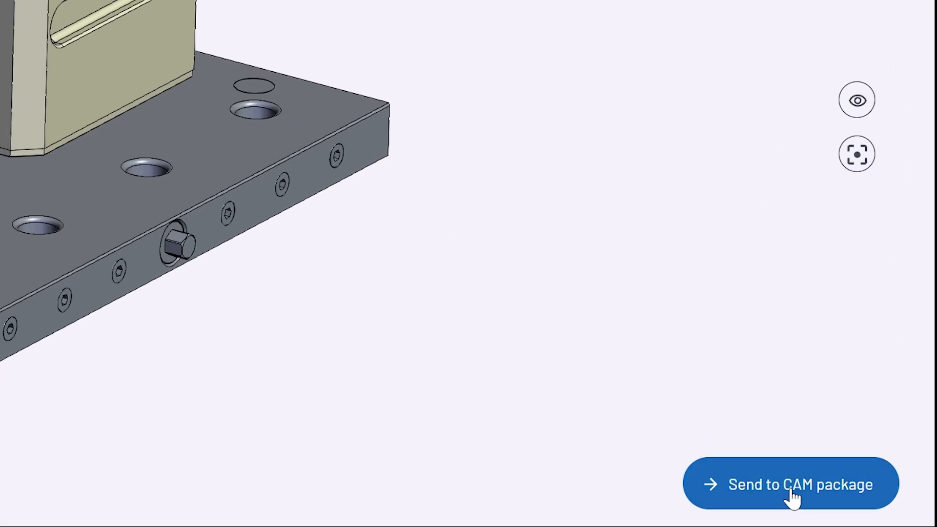
Step: Send the prepared binocular part to the CAM package and review its finishing settings
{"action": "left_click", "coordinate": [790, 484]}
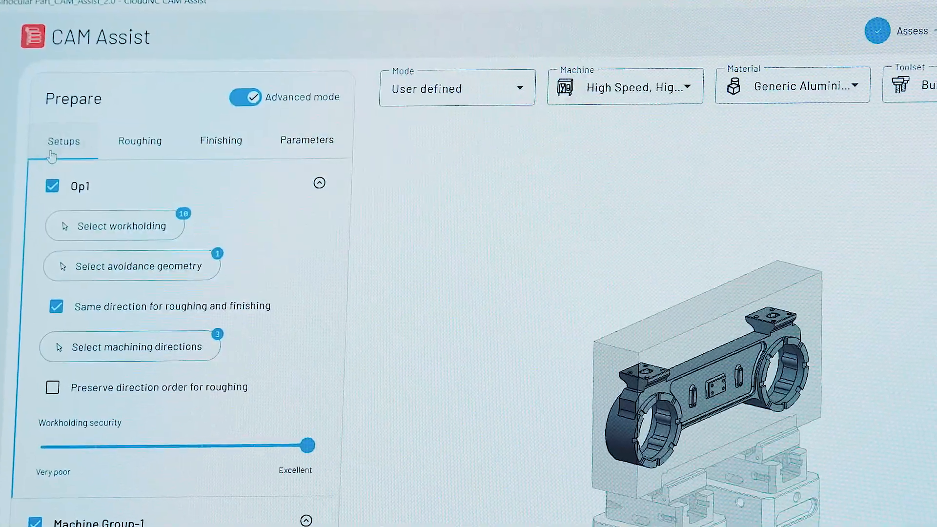
{"action": "left_click", "coordinate": [221, 140]}
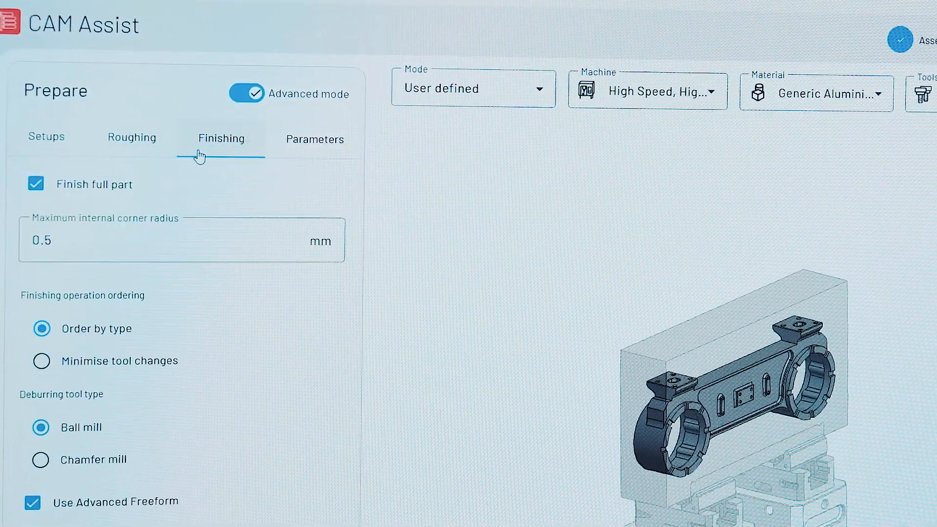